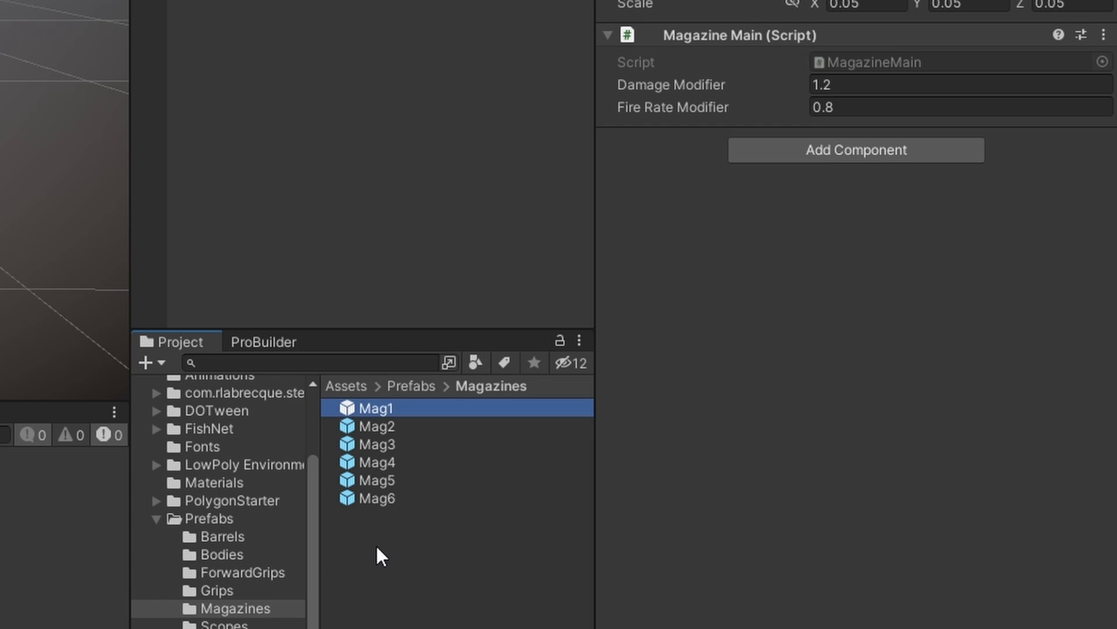
Step: Review the Mag4 and Mag6 magazine modifiers, then select Body1 in the Bodies prefab folder
left_click(375, 462)
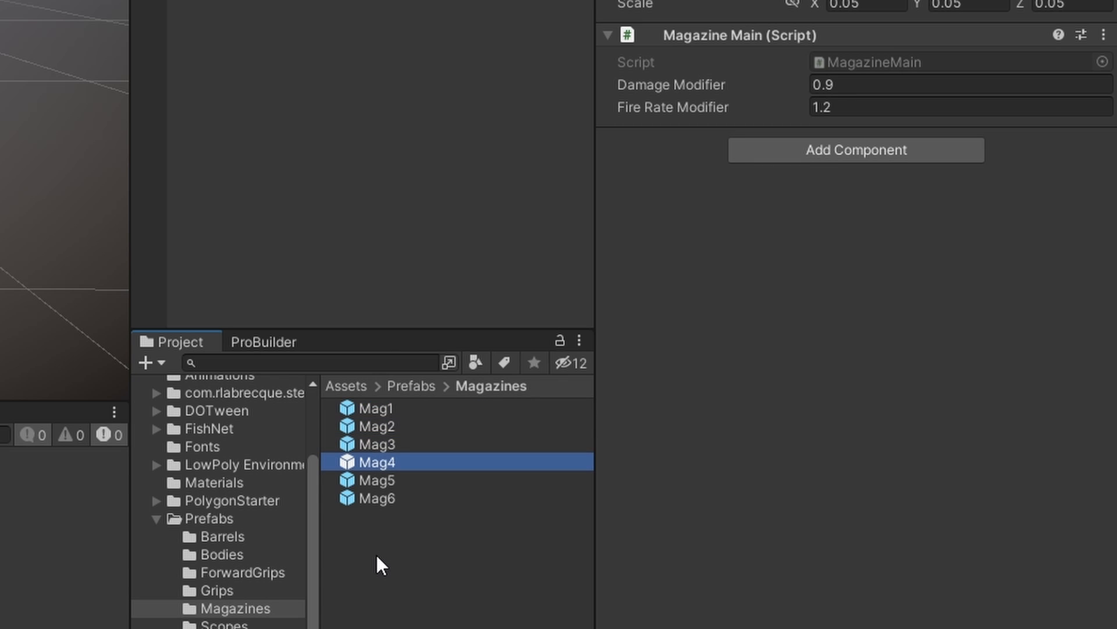
left_click(374, 498)
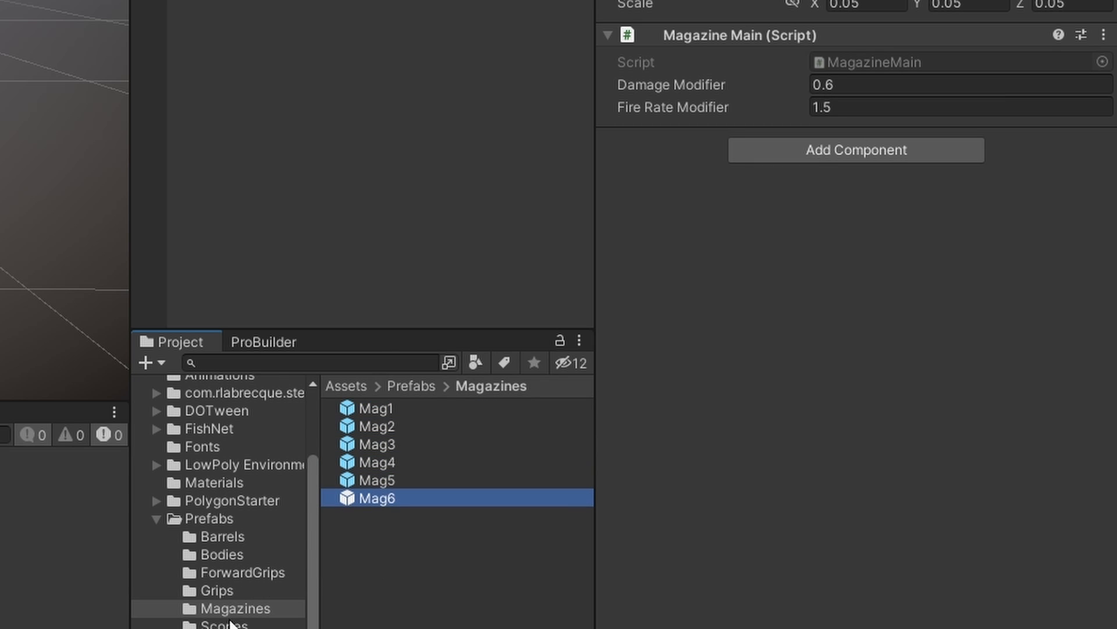
left_click(221, 554)
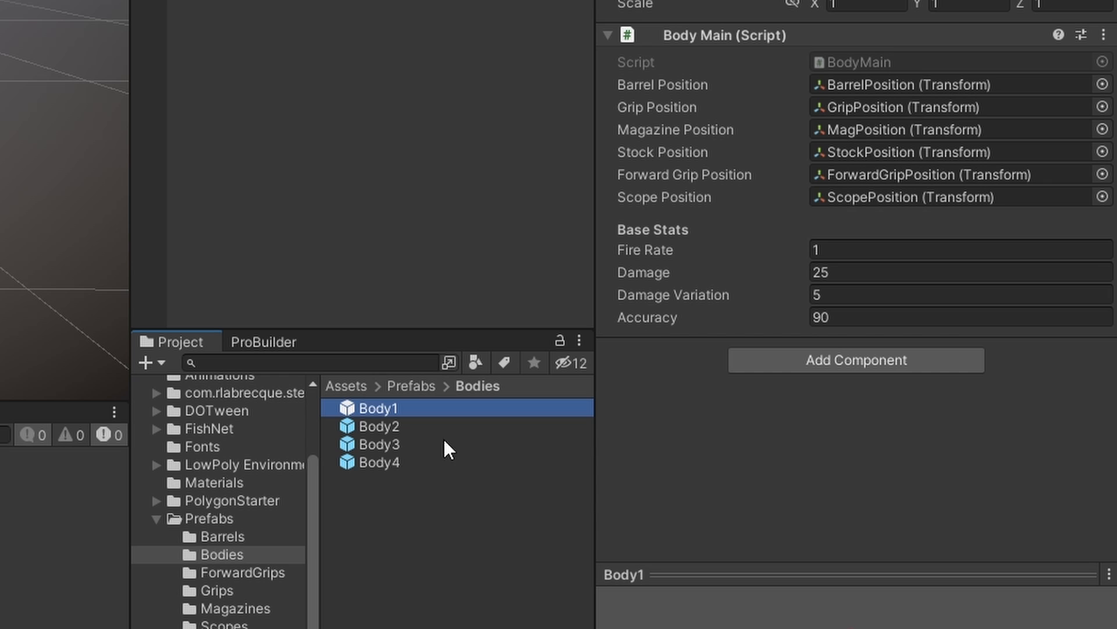
left_click(378, 444)
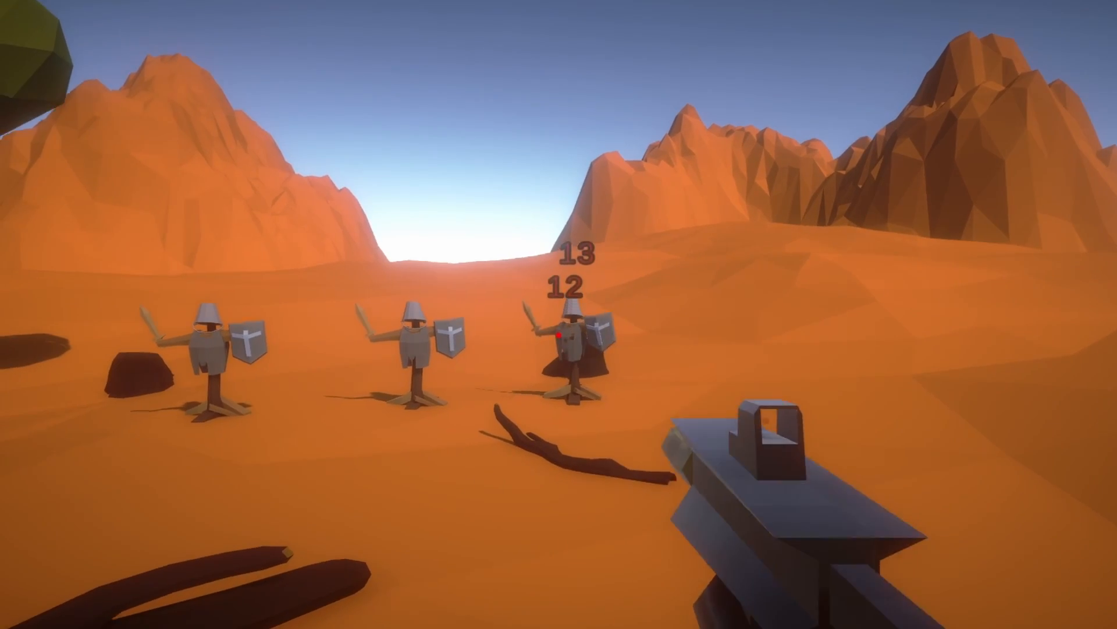
Step: Fire the assembled gun at the enemy ahead so damage numbers pop up
left_click(559, 338)
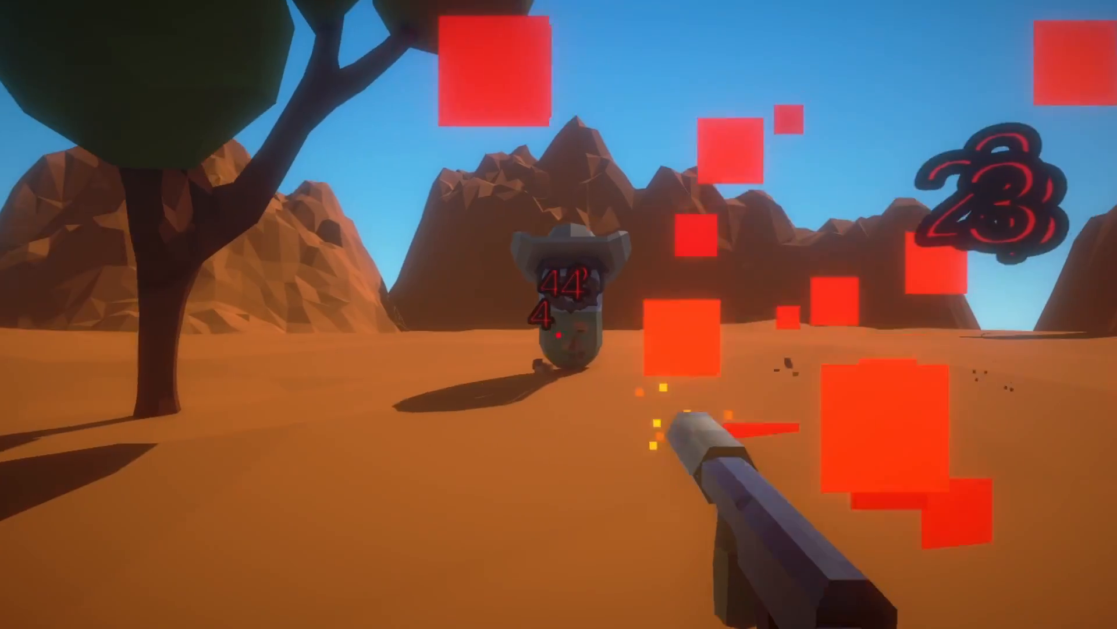